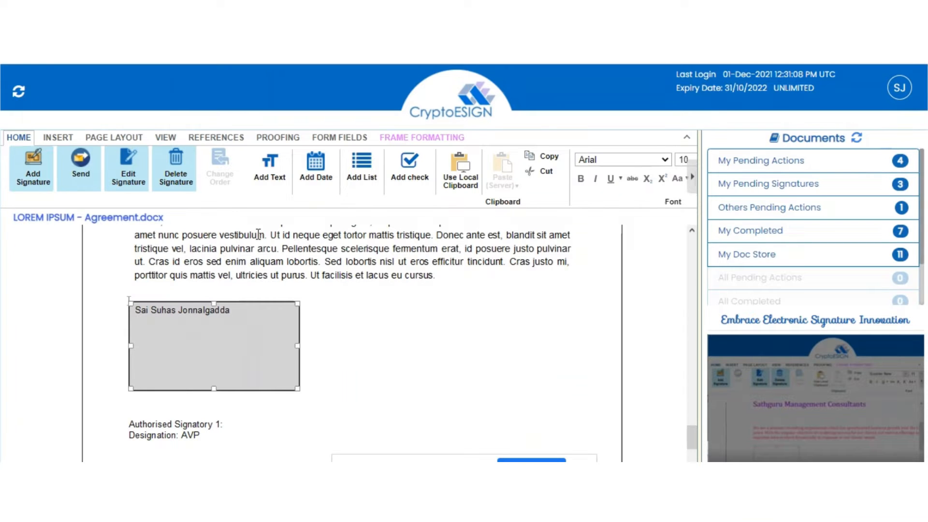
Start sending the agreement from the Home ribbon and browse for a support document.
click(80, 167)
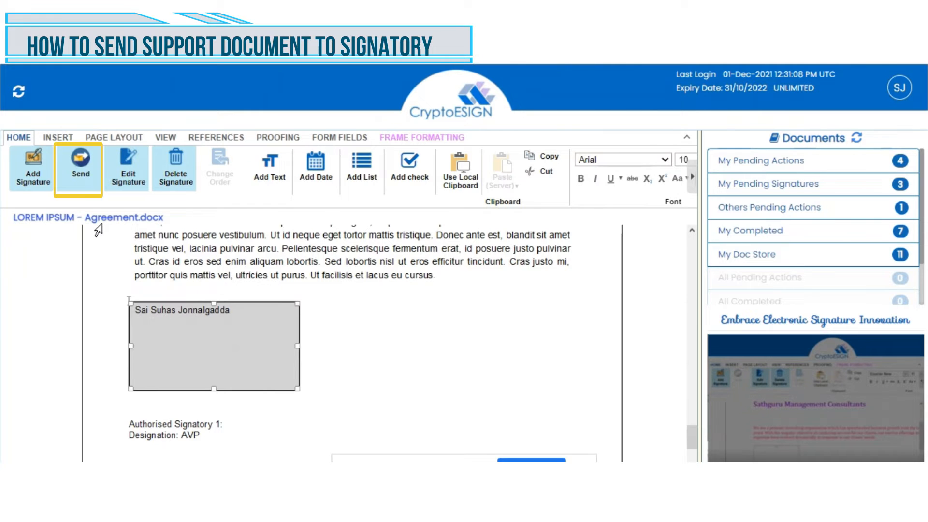
click(81, 172)
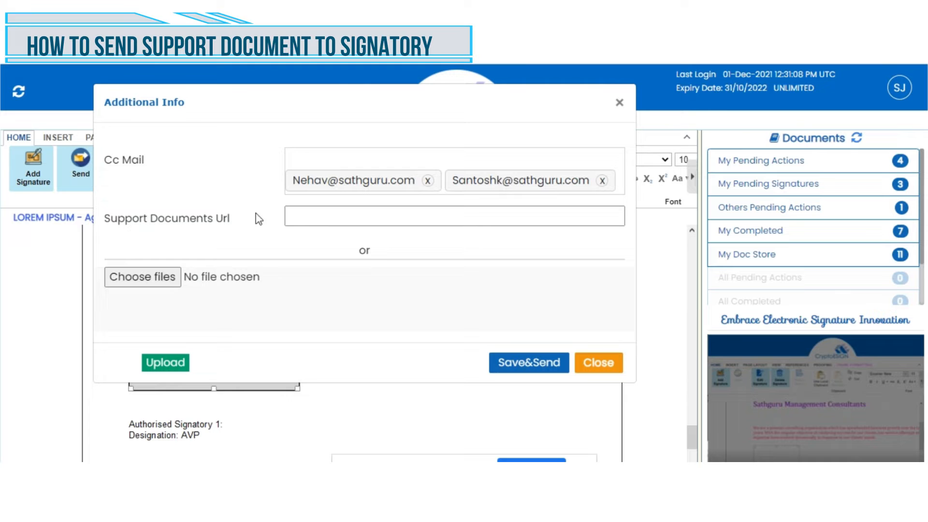
click(415, 158)
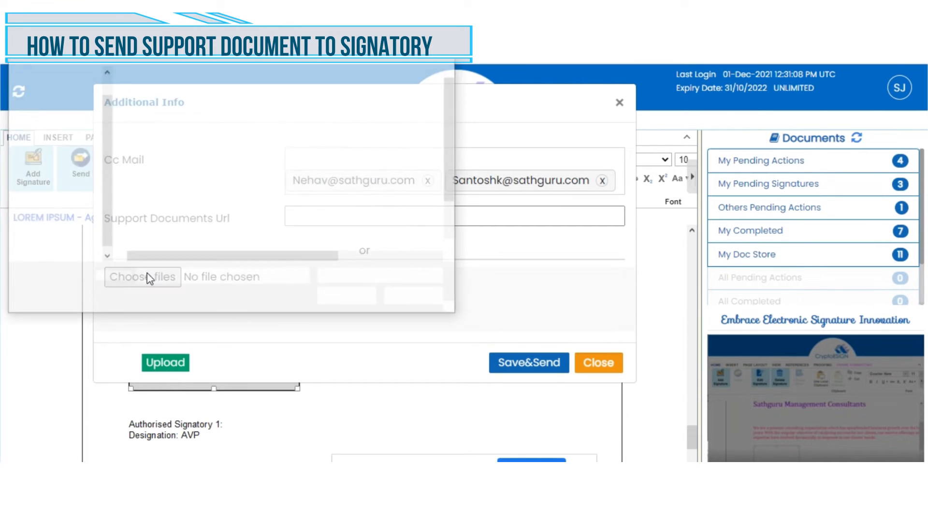
Attach and upload Reference Doc.docx, then Save&Send the agreement to the signatory.
click(142, 277)
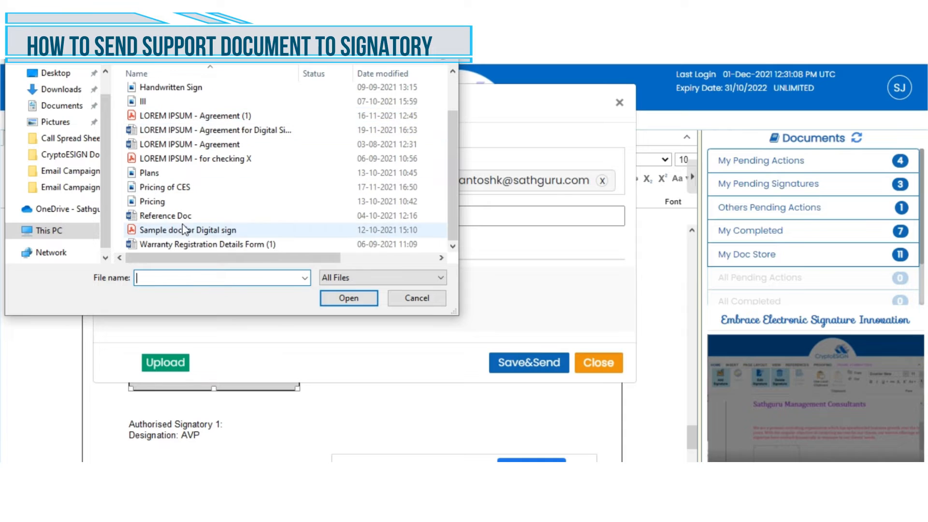
click(348, 298)
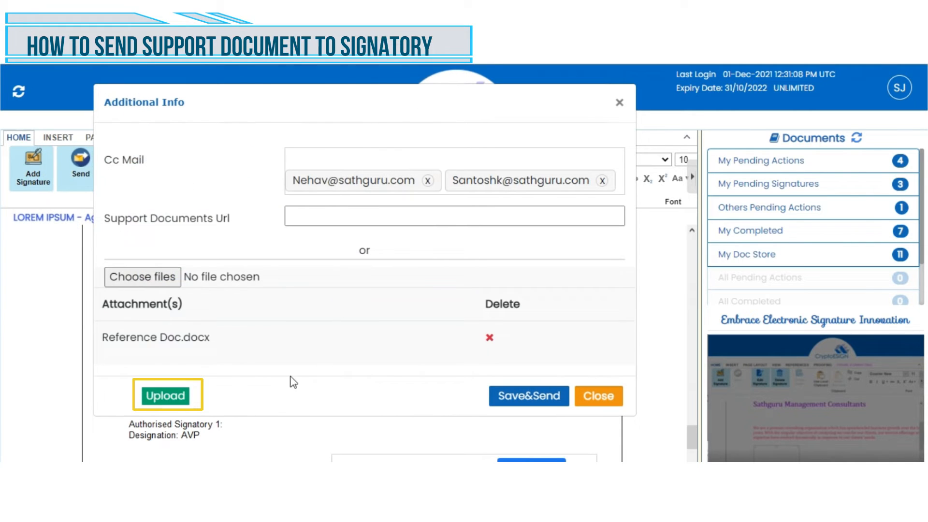
click(165, 395)
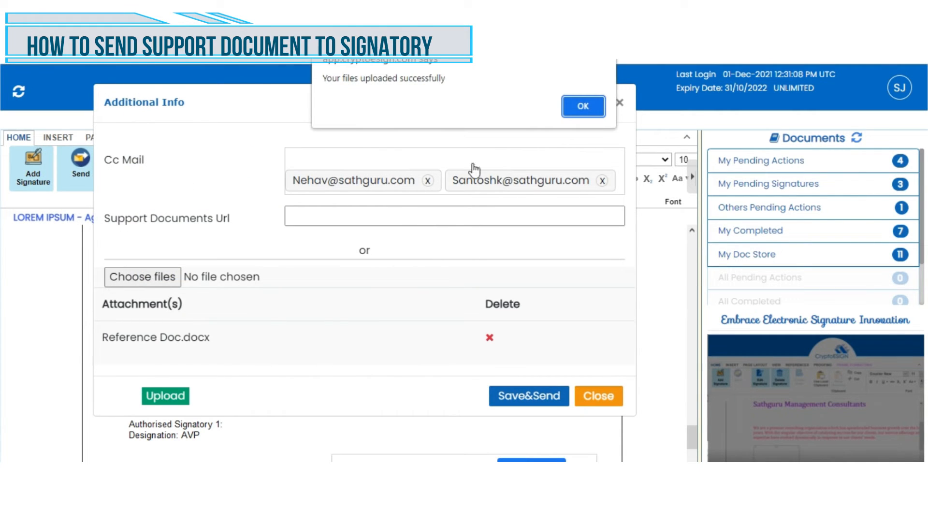
click(582, 106)
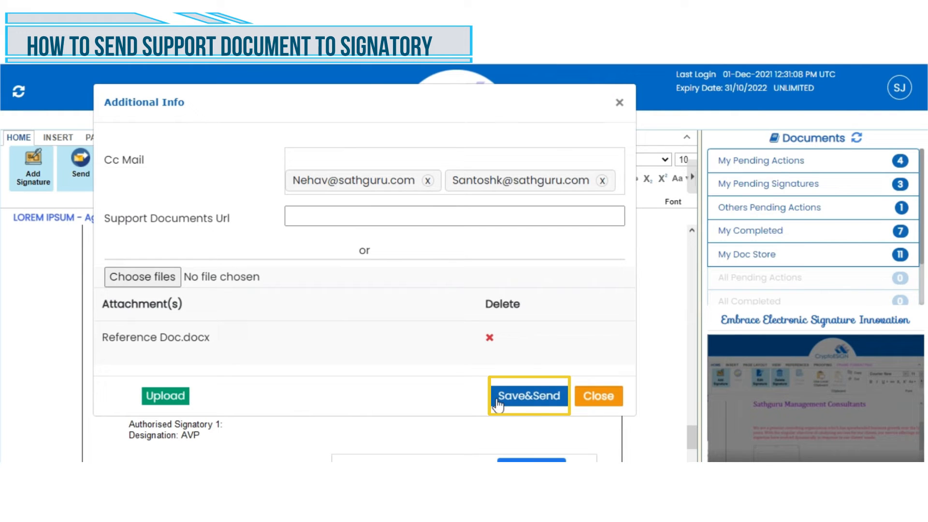
click(528, 396)
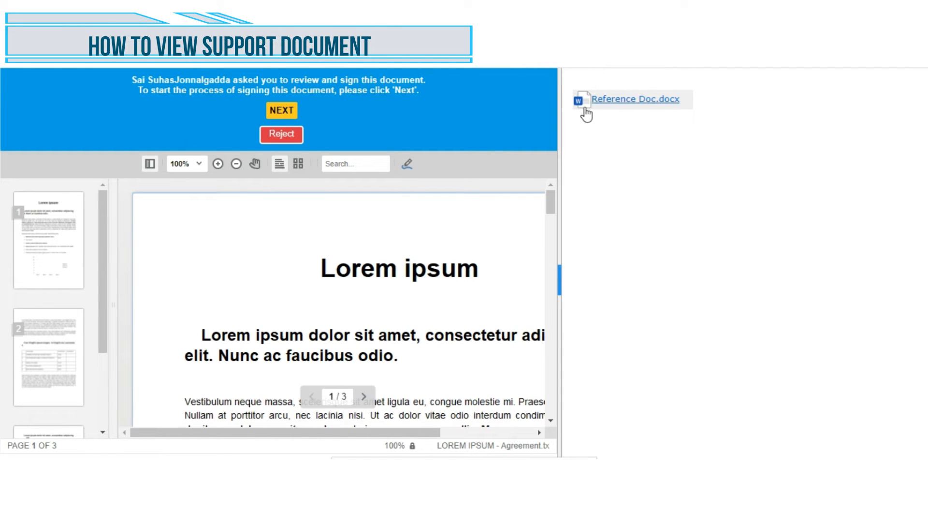
mouse_move(579, 197)
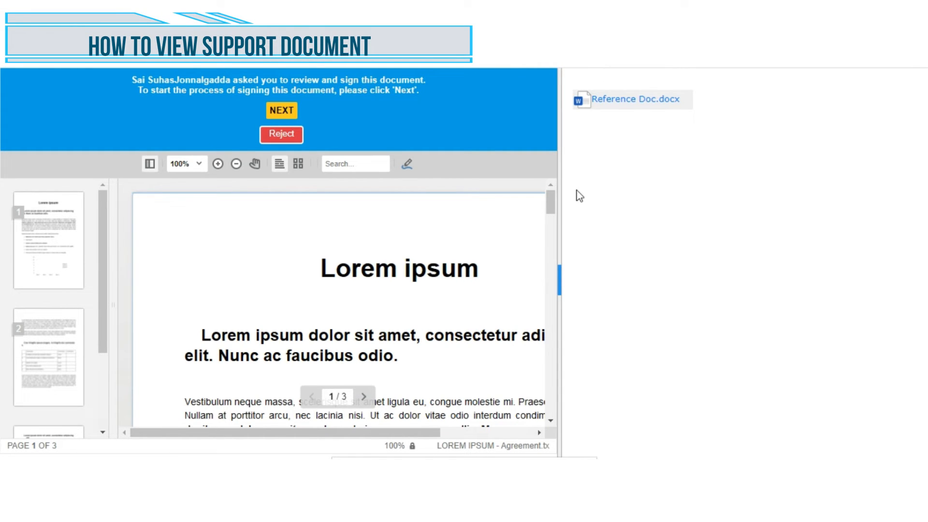
mouse_move(613, 122)
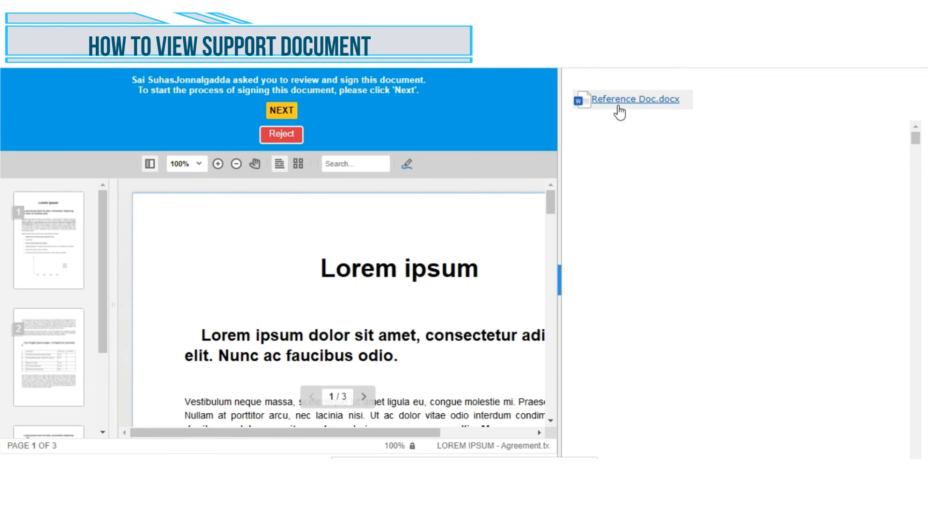
Show Reference Doc.docx in the right-hand pane beside the agreement in the signer's review page.
click(631, 99)
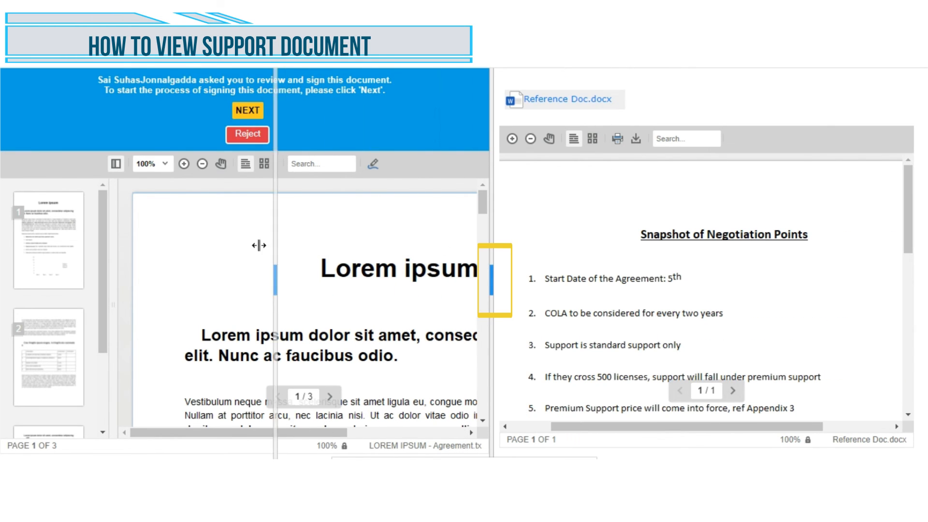